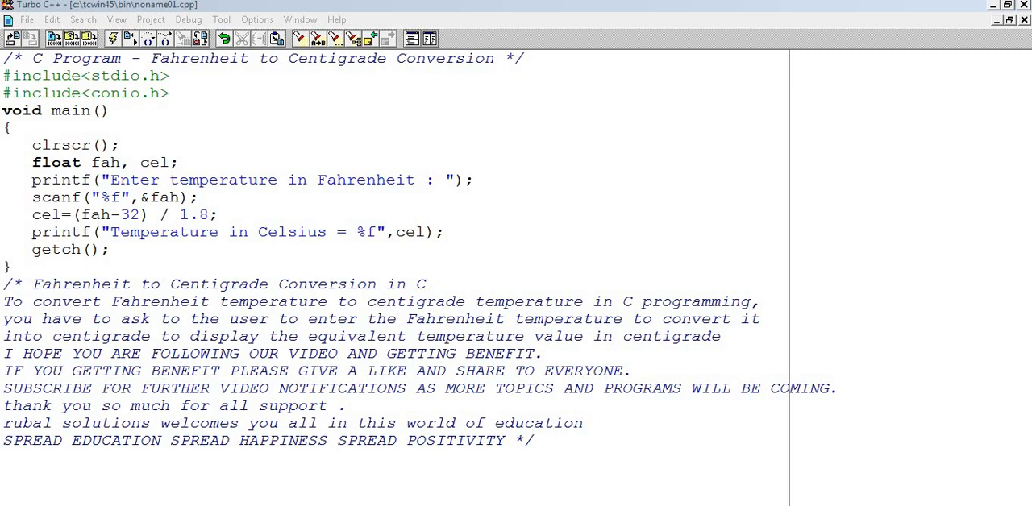
Step: Walk through the source, fixing a missing semicolon in the conversion code
left_click(88, 75)
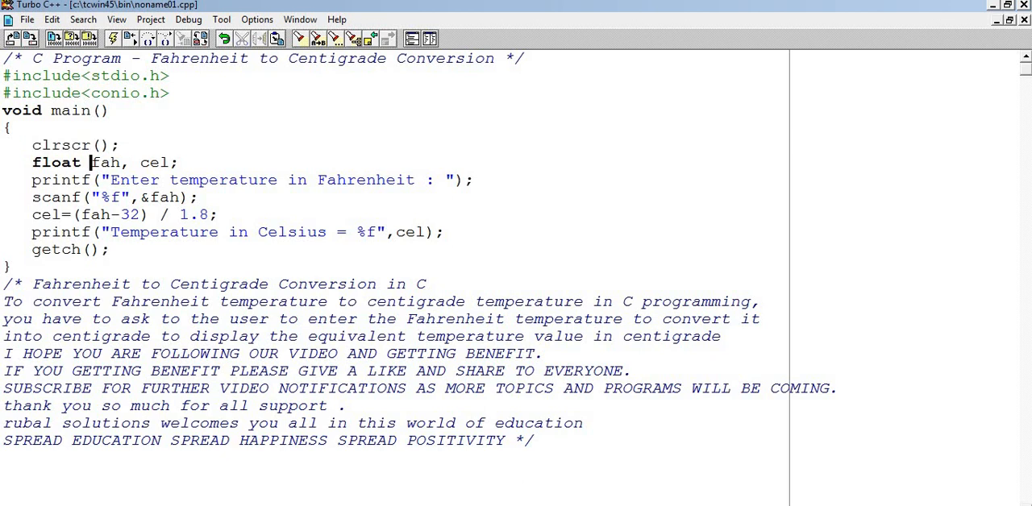
double_click(105, 162)
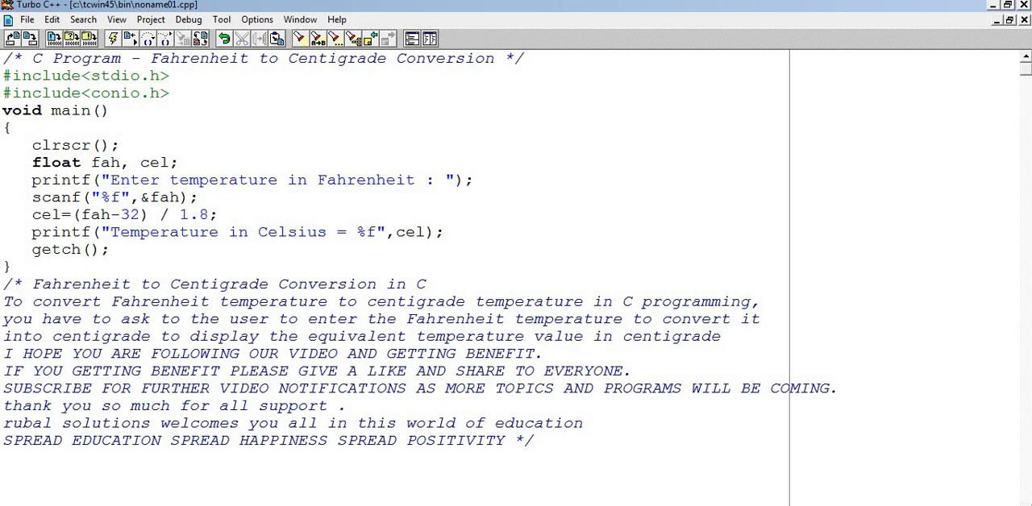
double_click(152, 162)
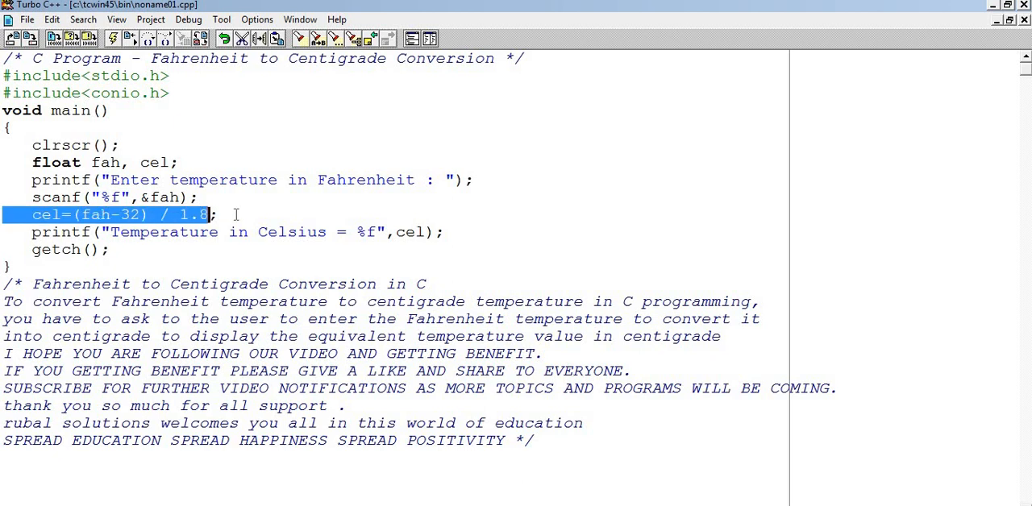
type(";")
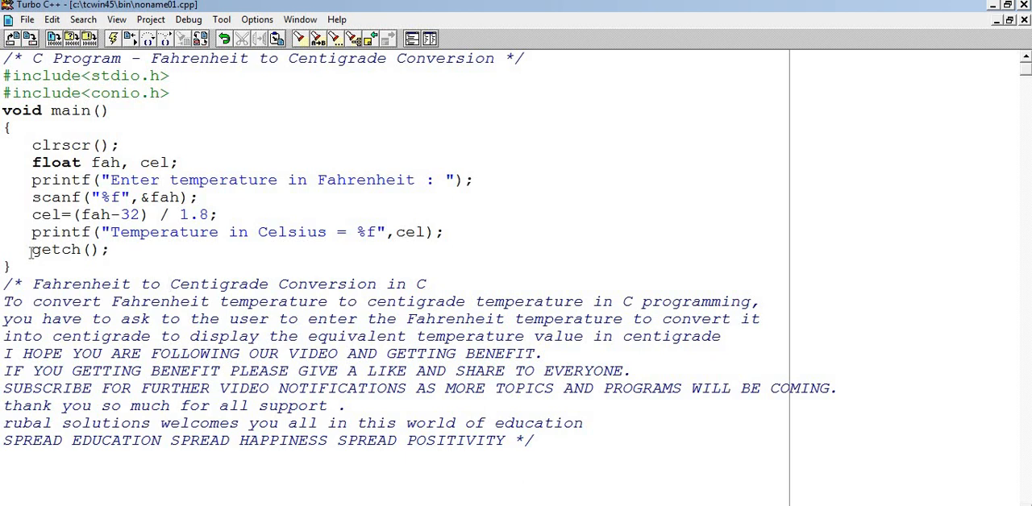
Step: Run the program with 12 Fahrenheit, giving -11.111111 Celsius in the output window
left_click(168, 284)
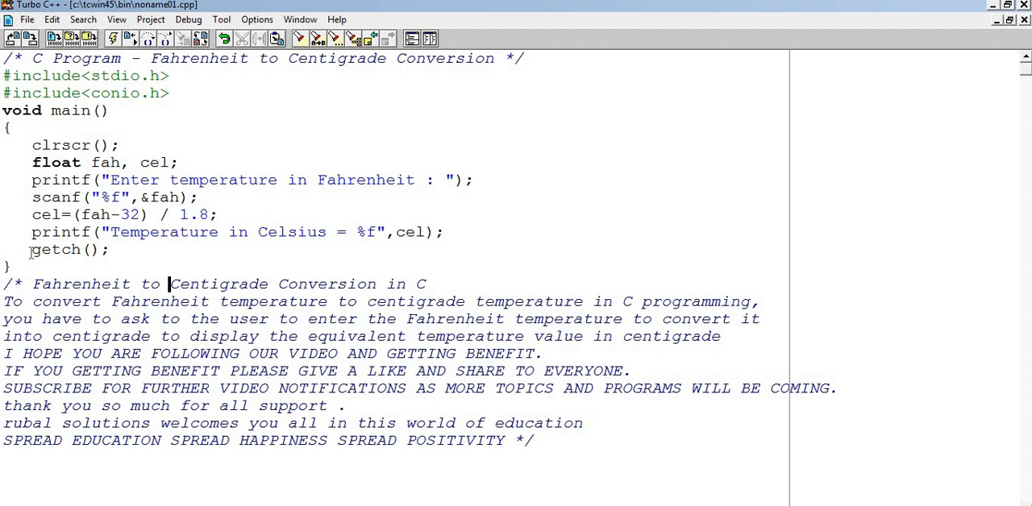
left_click(188, 20)
type("12")
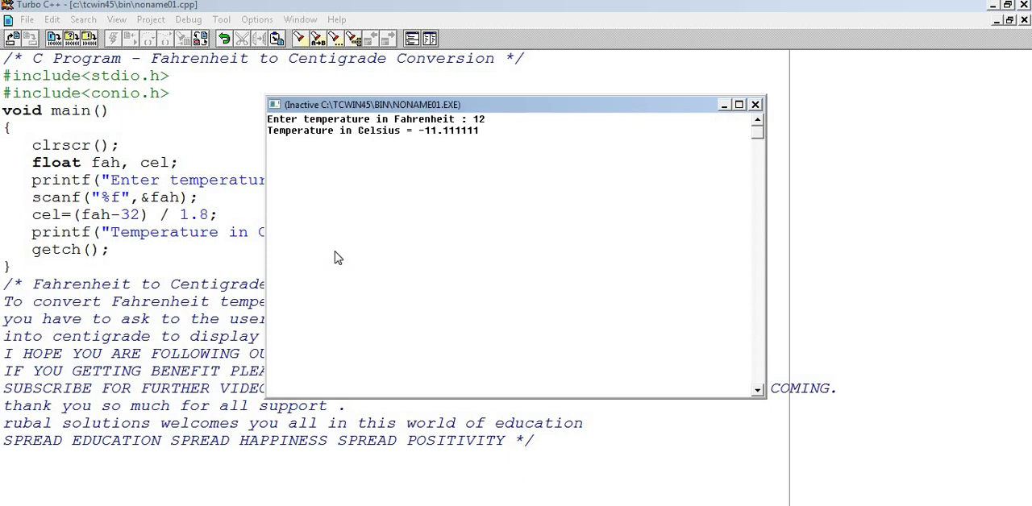
mouse_move(739, 119)
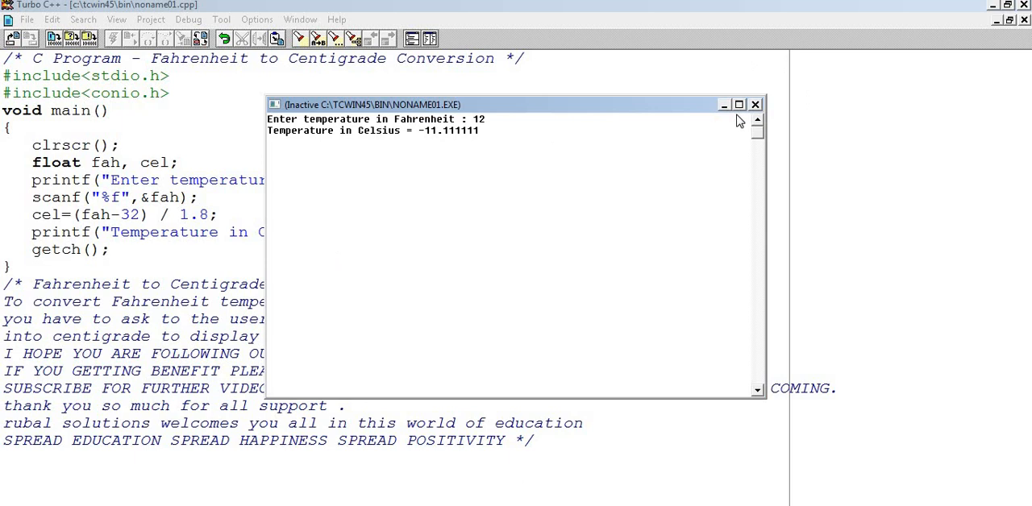